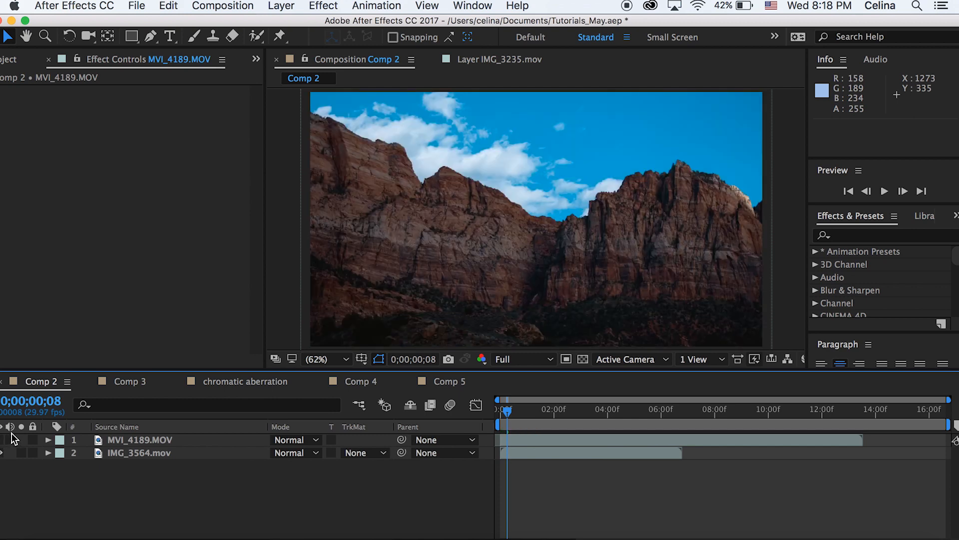
Rewind the duplicated hiker clip to its start and step a few frames in
left_click_drag(501, 408, 506, 419)
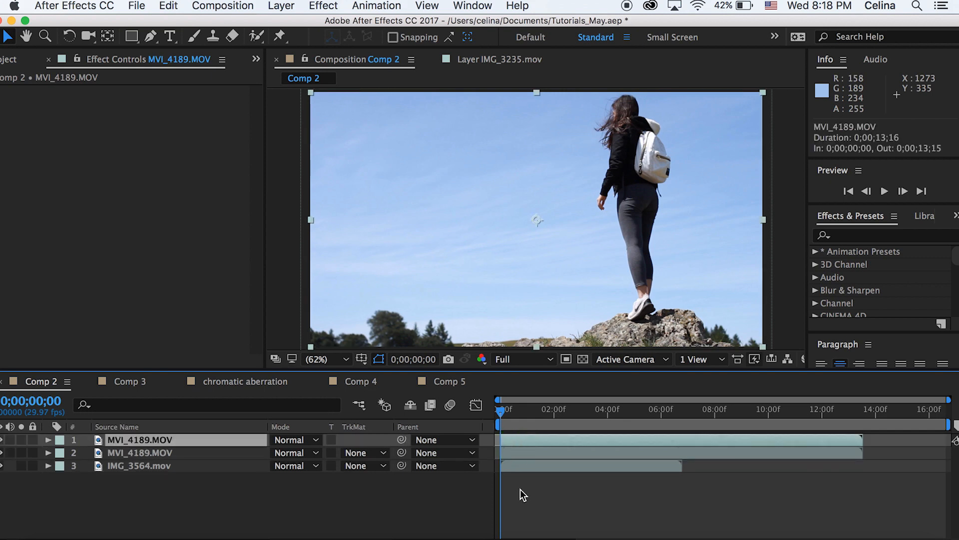
mouse_move(502, 417)
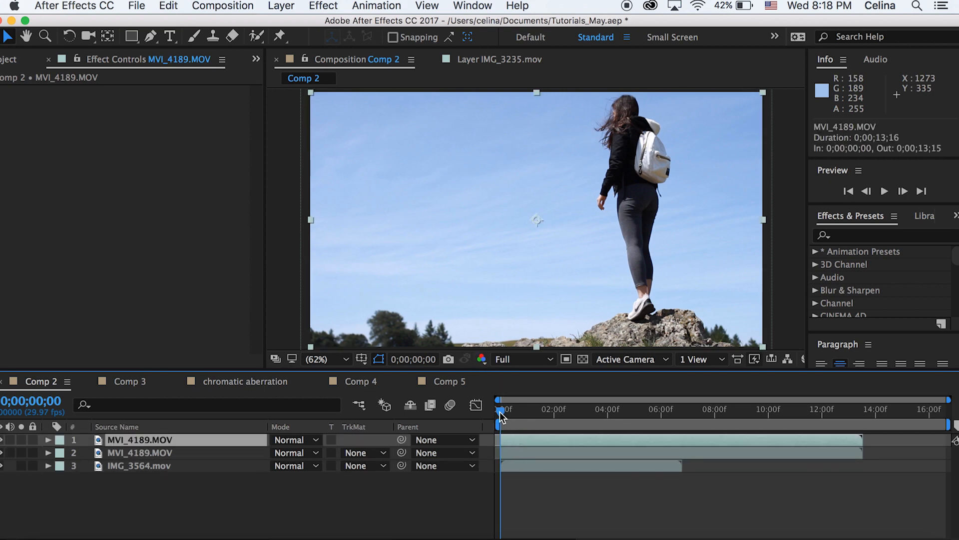
left_click(501, 408)
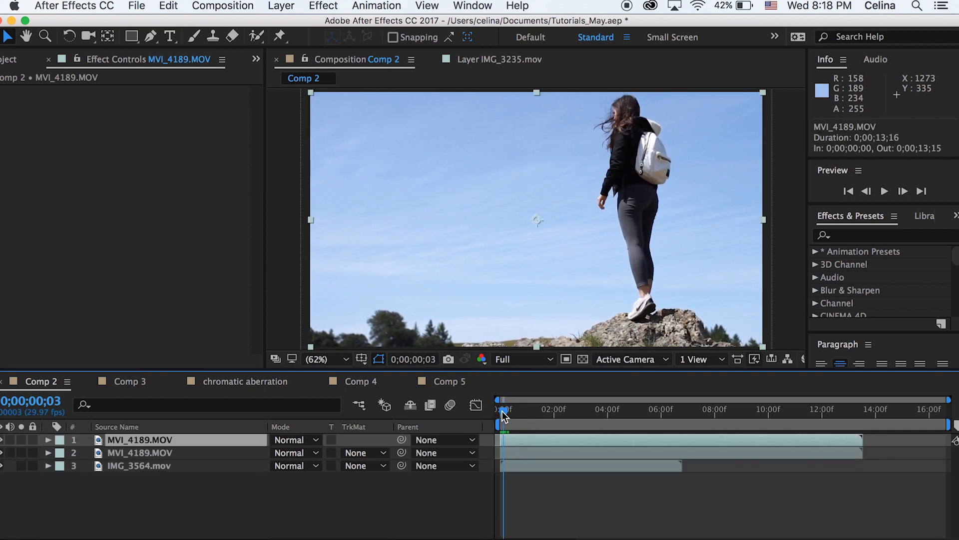
Paint Roto Brush foreground strokes over the hiker's legs on the top MVI_4189.MOV copy
key("space")
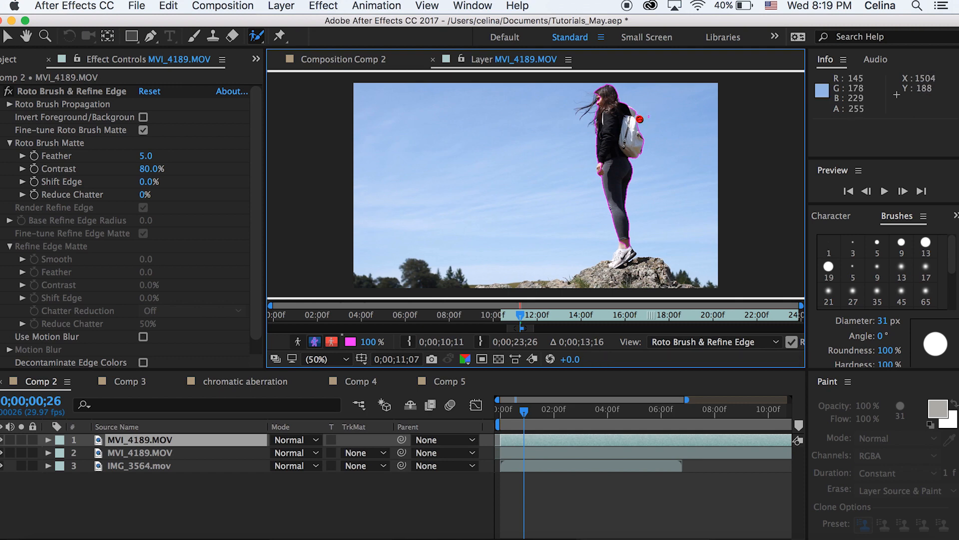
mouse_move(646, 114)
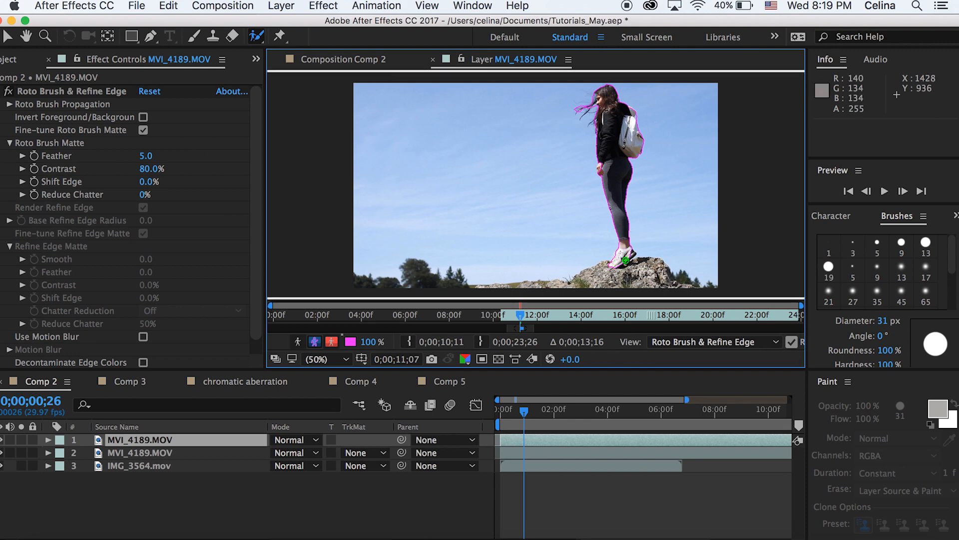
left_click_drag(623, 260, 689, 294)
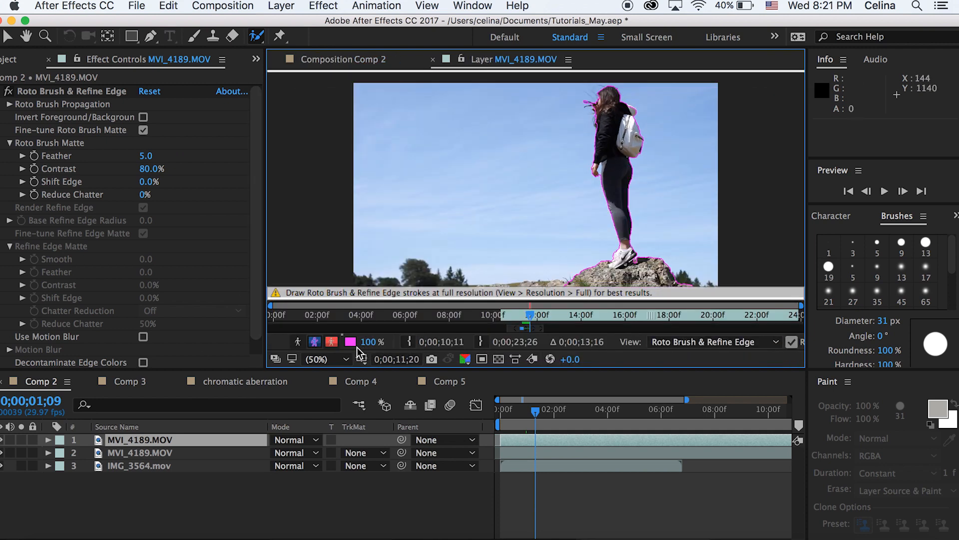
Set Feather 39.5, Reduce Chatter 36%, Contrast 77.6%, Shift Edge -10%, then view Alpha
left_click(315, 341)
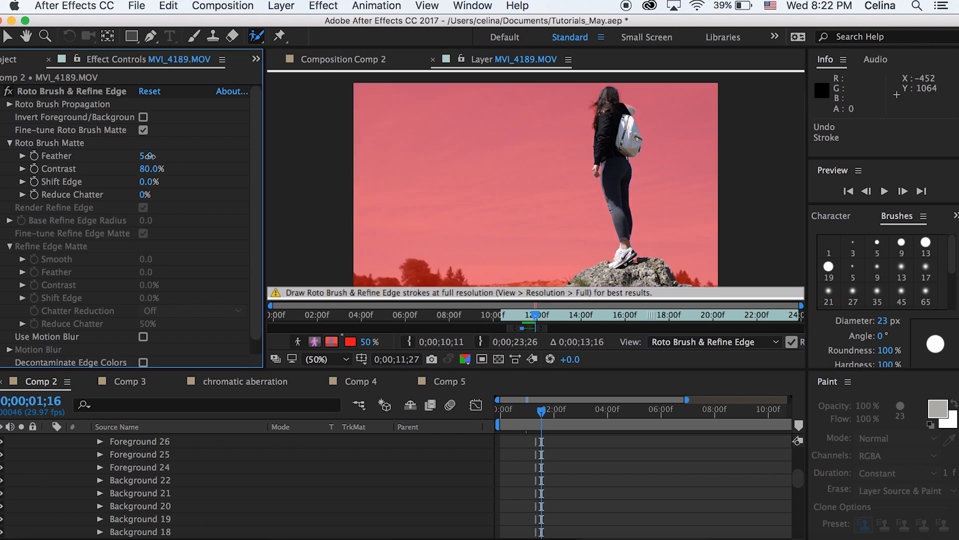
left_click_drag(142, 155, 186, 155)
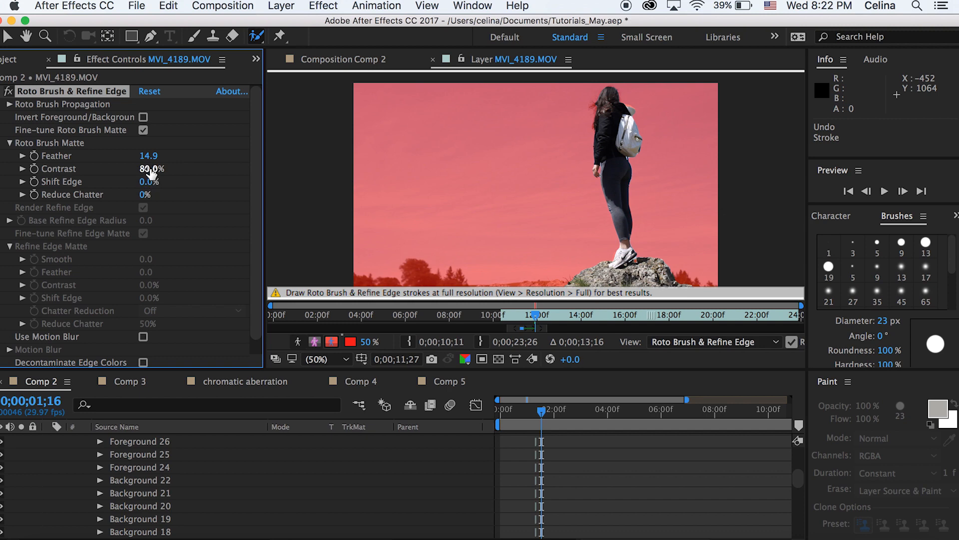
left_click_drag(145, 194, 145, 194)
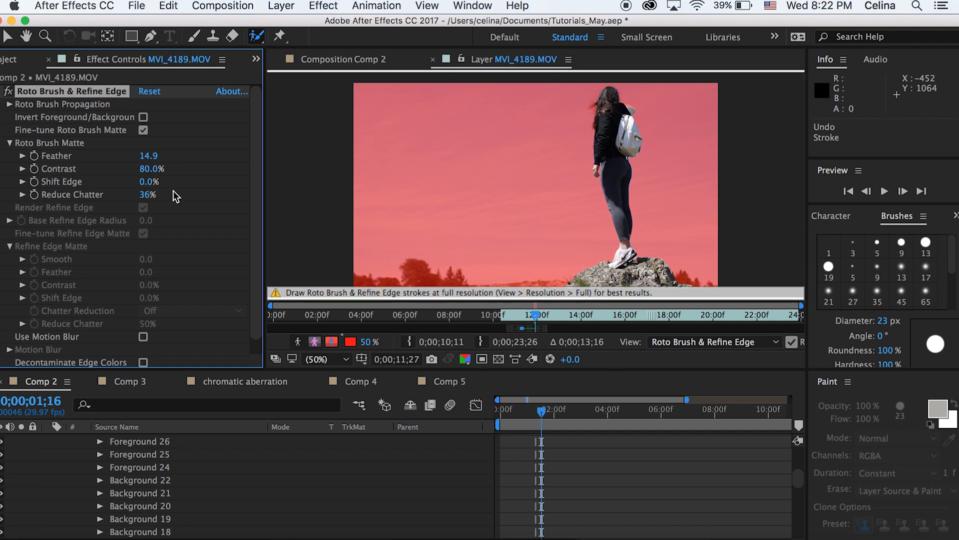
mouse_move(194, 180)
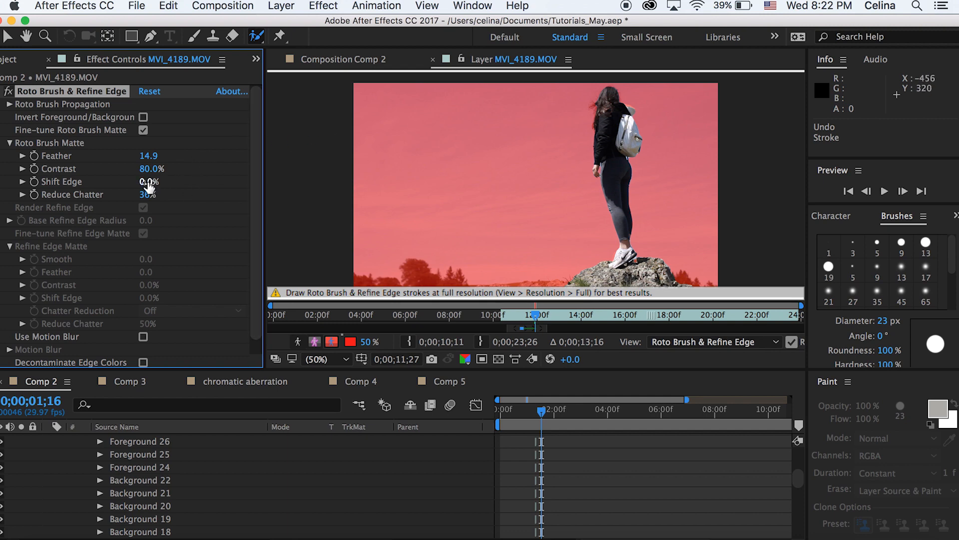
left_click_drag(149, 182, 156, 182)
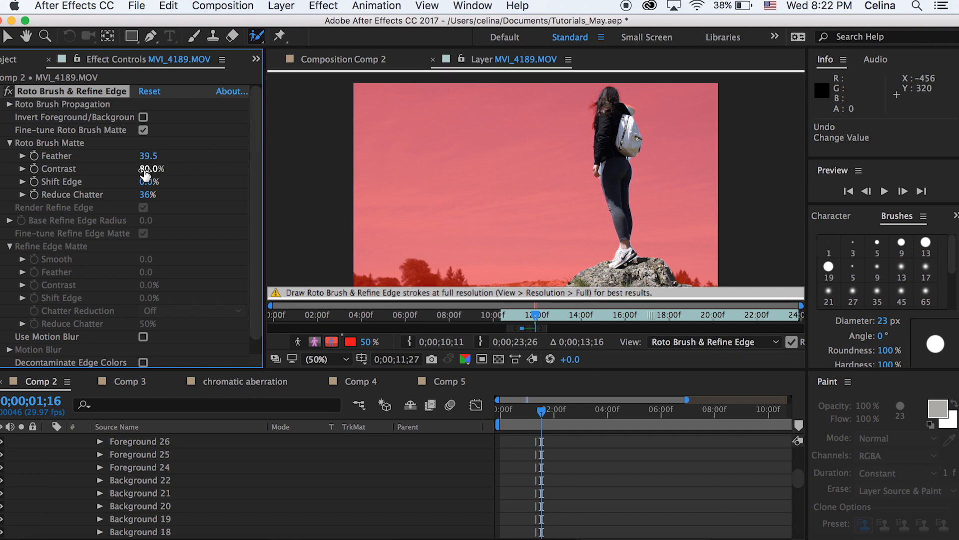
left_click_drag(147, 169, 134, 168)
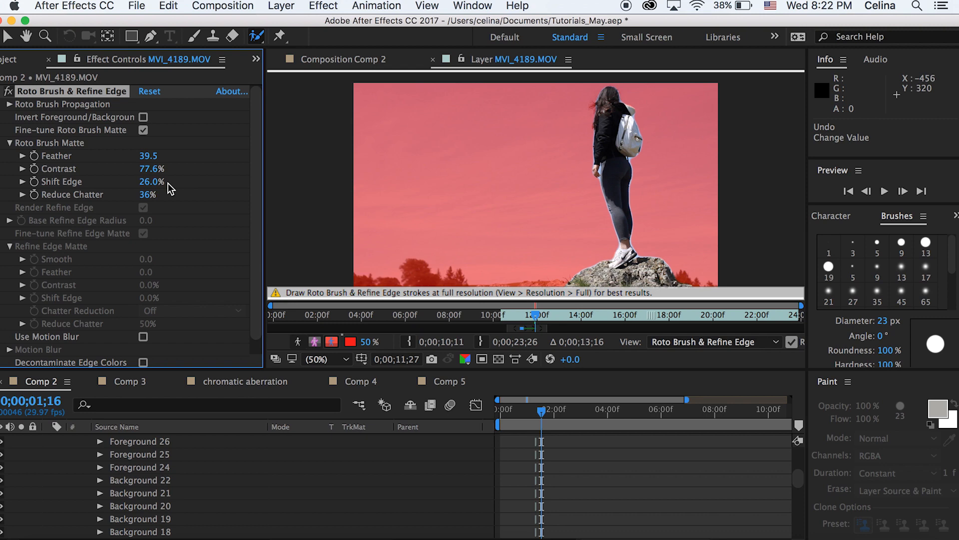
left_click_drag(151, 181, 128, 180)
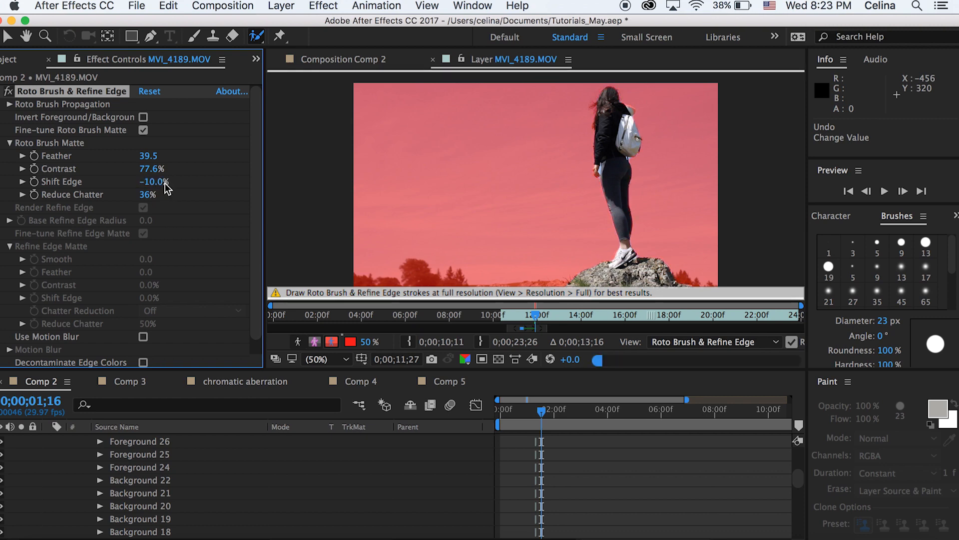
left_click(298, 341)
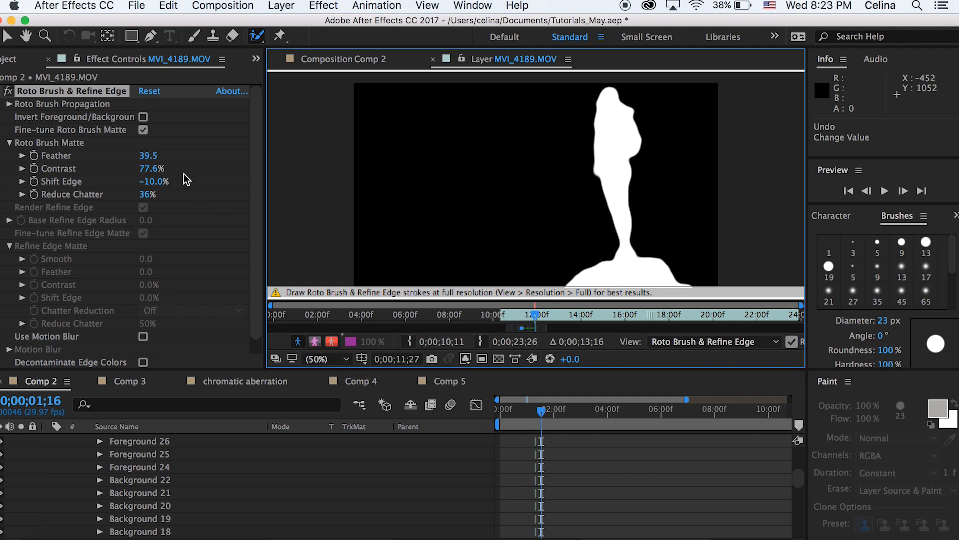
Scrub the matte Feather down to 16.1 and view the hiker over the canyon in Comp 2
left_click_drag(149, 156, 144, 160)
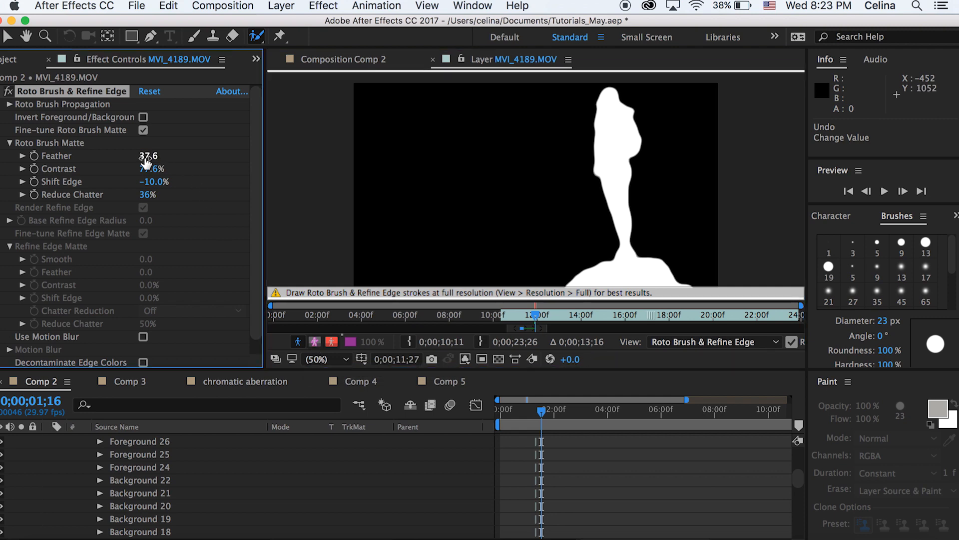
left_click_drag(146, 155, 144, 156)
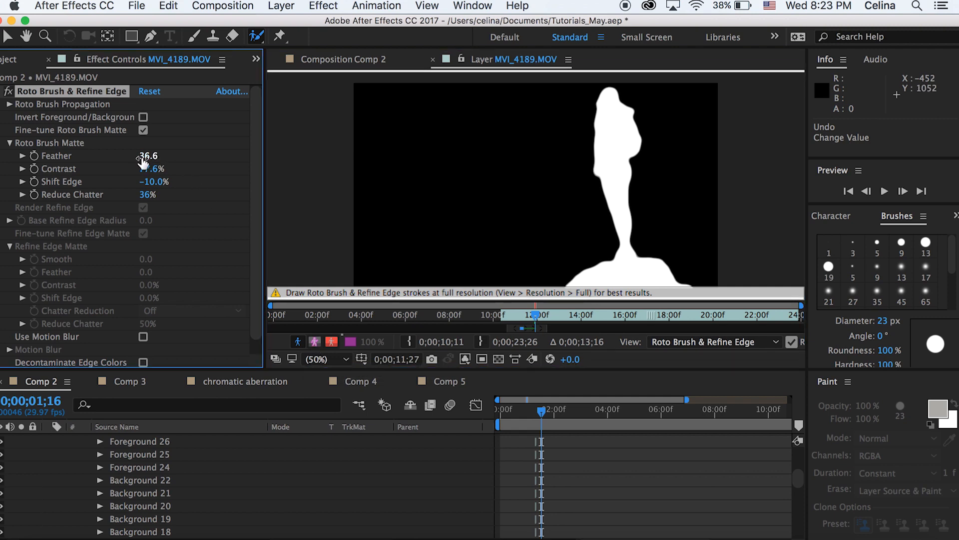
left_click_drag(146, 156, 137, 155)
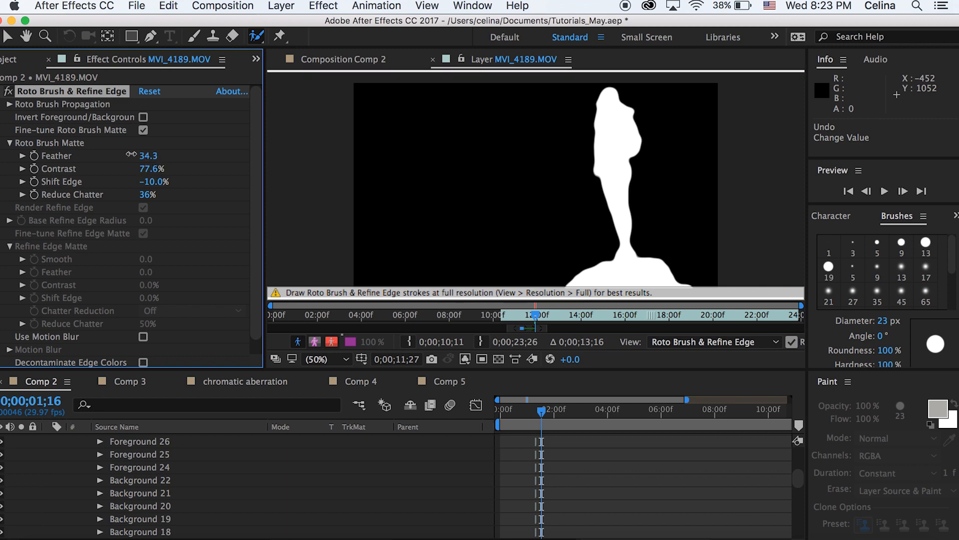
left_click_drag(150, 155, 142, 155)
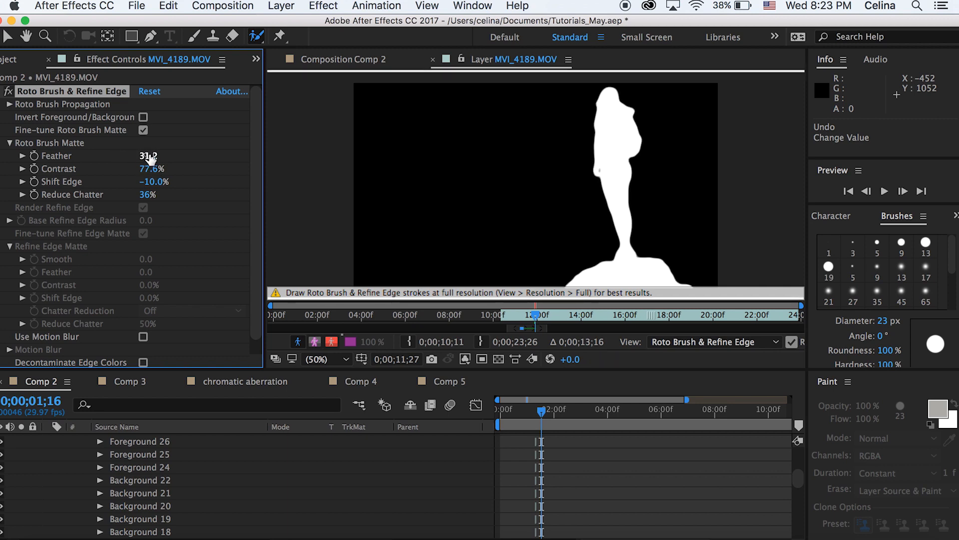
left_click_drag(148, 155, 144, 155)
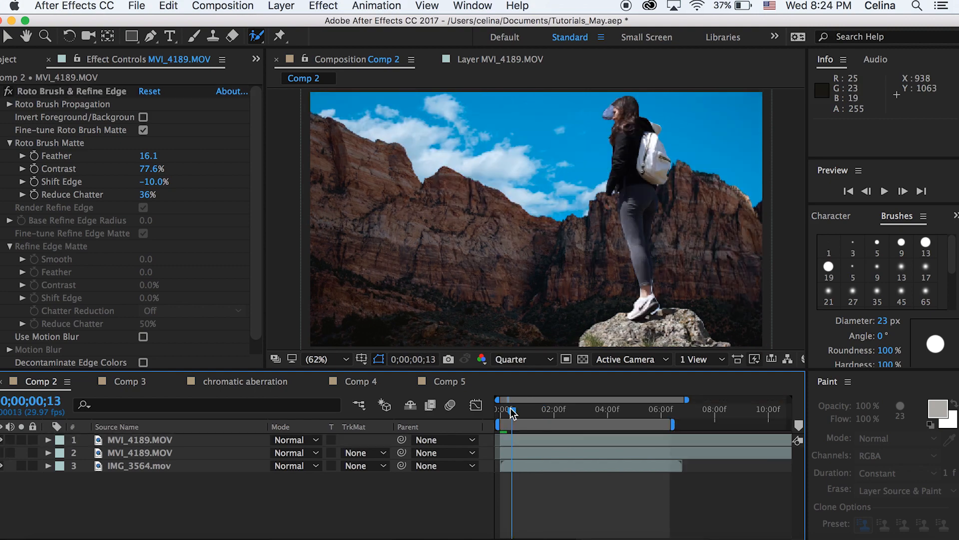
Step back a few frames and select the second MVI_4189.MOV layer for Extract
left_click_drag(513, 411, 505, 412)
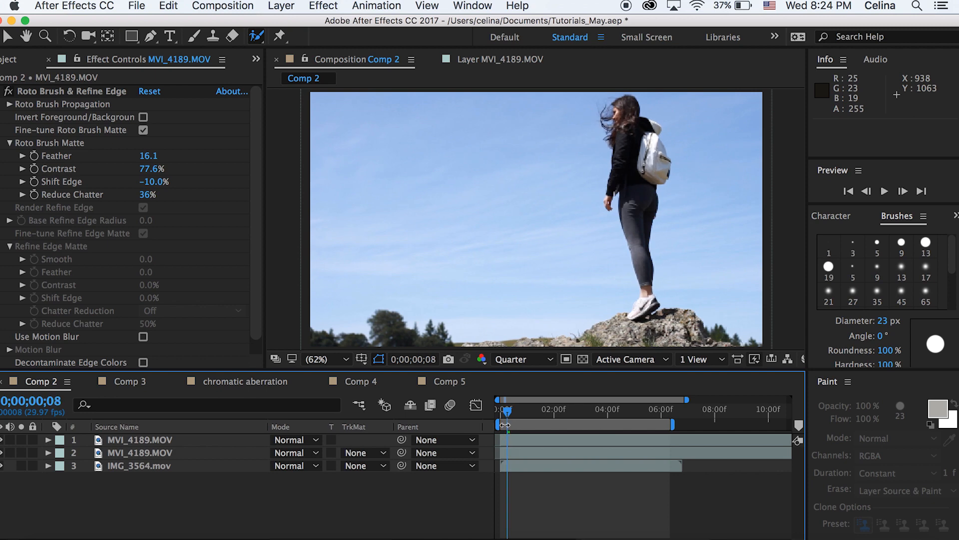
left_click(139, 453)
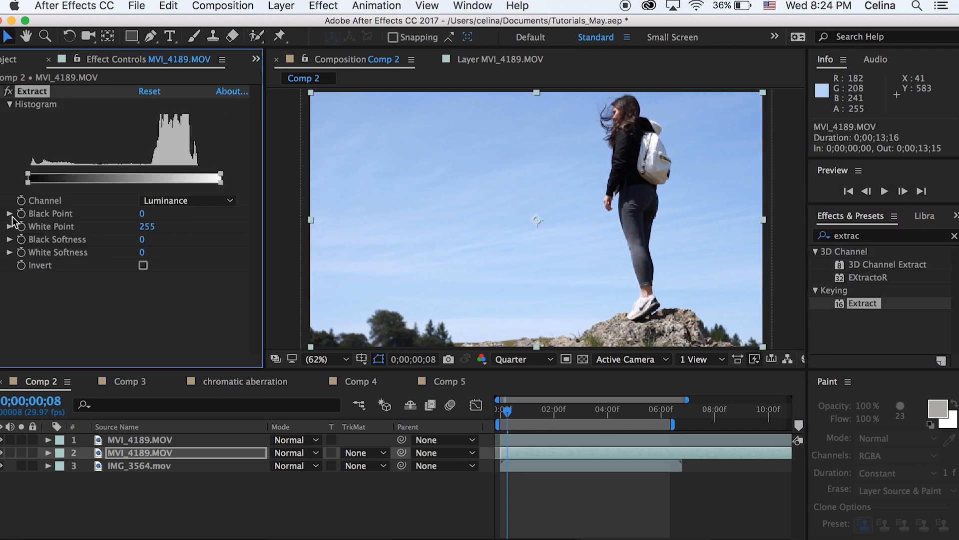
Keyframe Extract Black Point from 0 to 255, preview the dissolve, and add an adjustment layer
left_click_drag(29, 178, 61, 178)
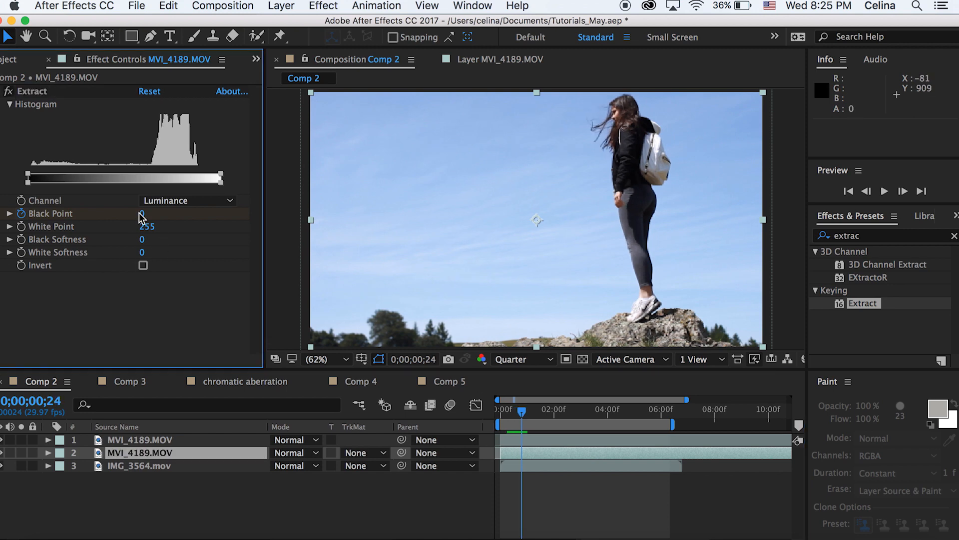
left_click_drag(143, 213, 147, 213)
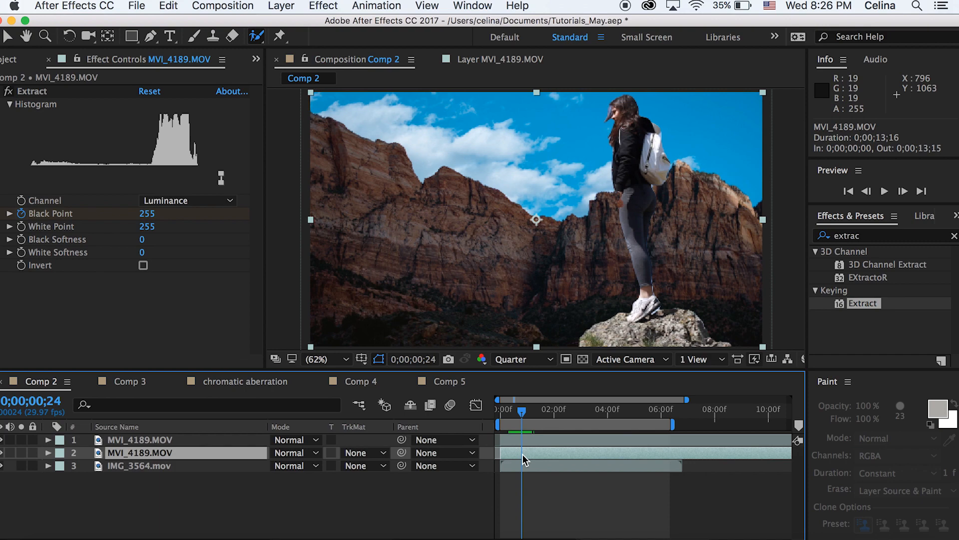
left_click_drag(222, 178, 202, 178)
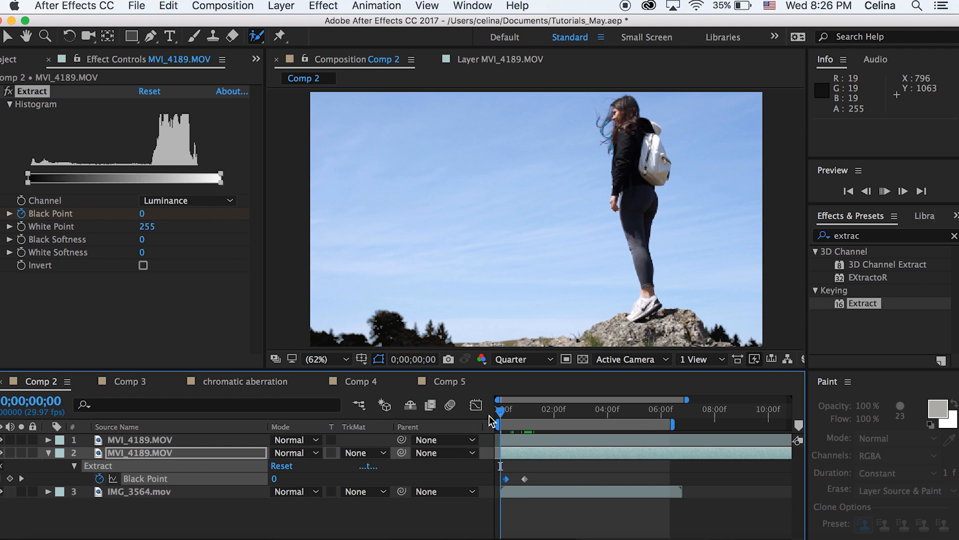
left_click(885, 190)
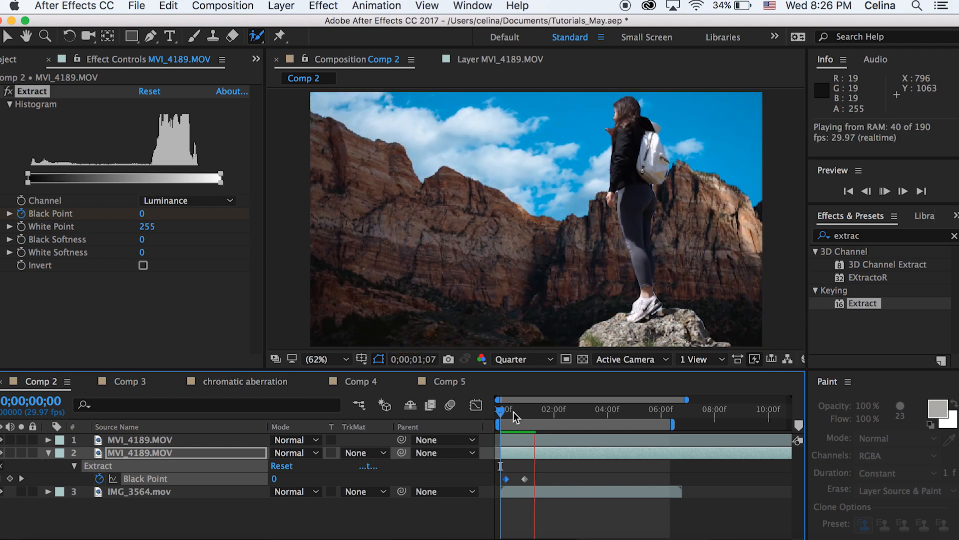
left_click(281, 6)
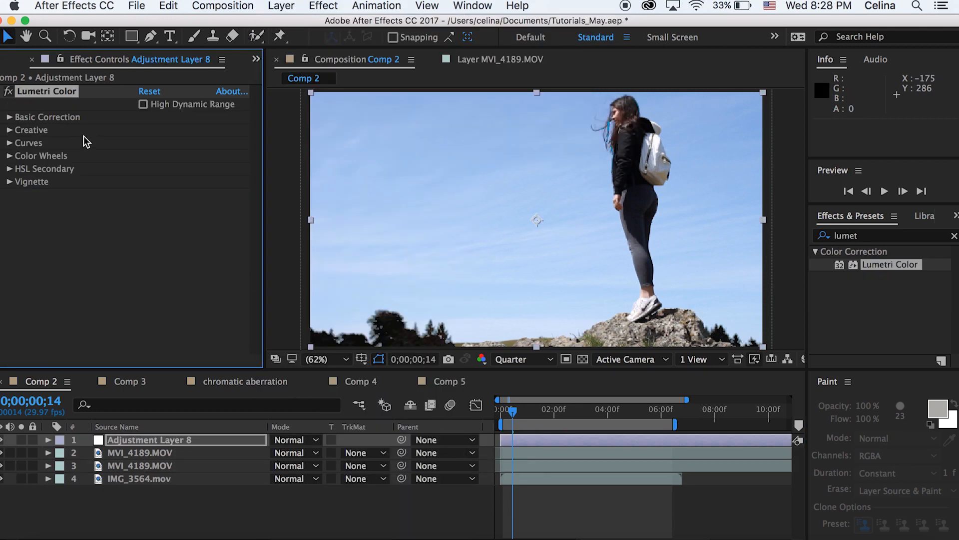
Apply the OSIRIS_M31 creative look at 75 intensity and check it at a later frame
left_click(193, 156)
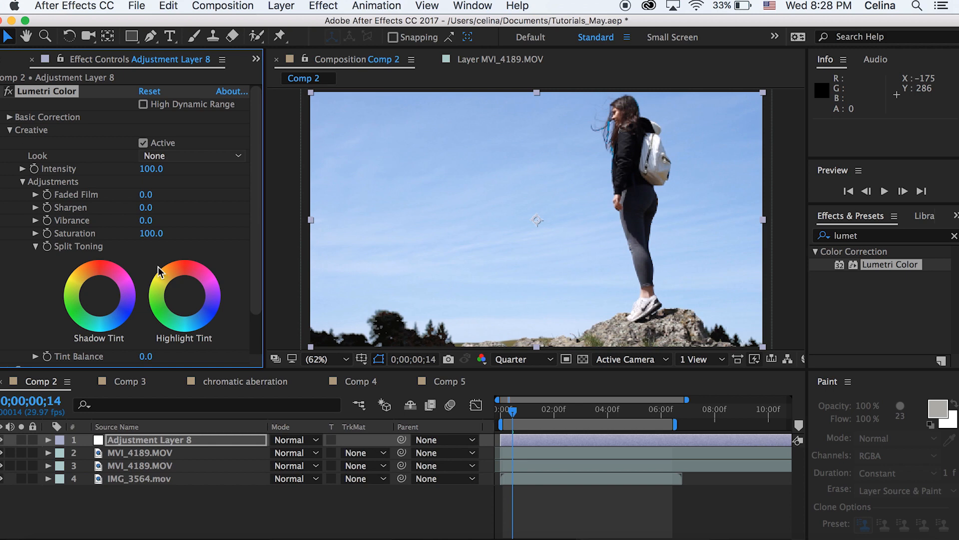
left_click(190, 155)
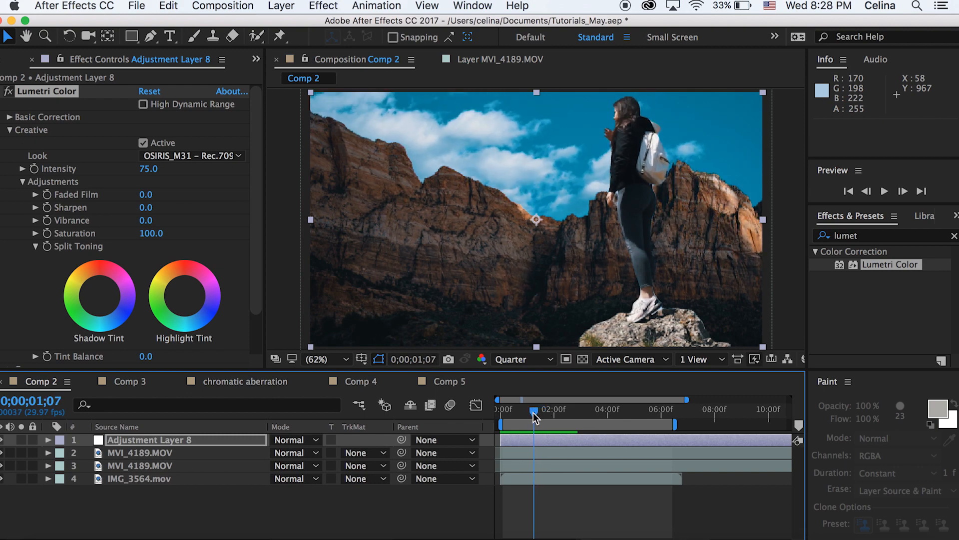
left_click(141, 452)
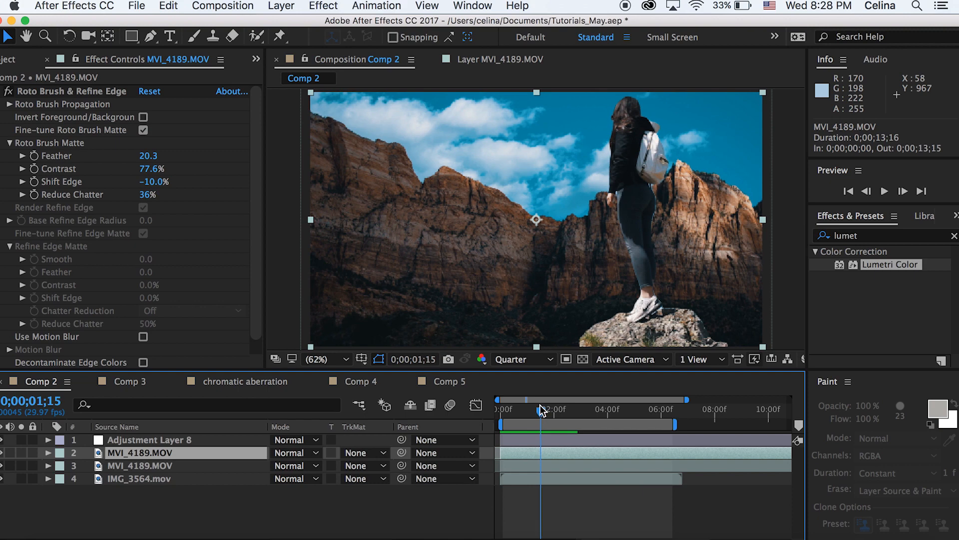
Apply Extract to layer 2, raise Black Point to 255, and preview the hiker dissolving
left_click_drag(541, 398, 537, 399)
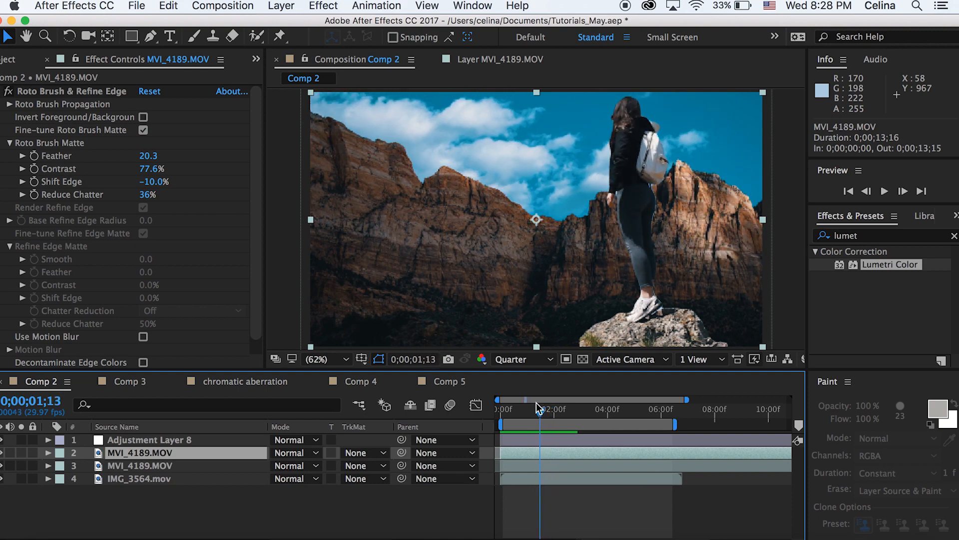
type("extrac")
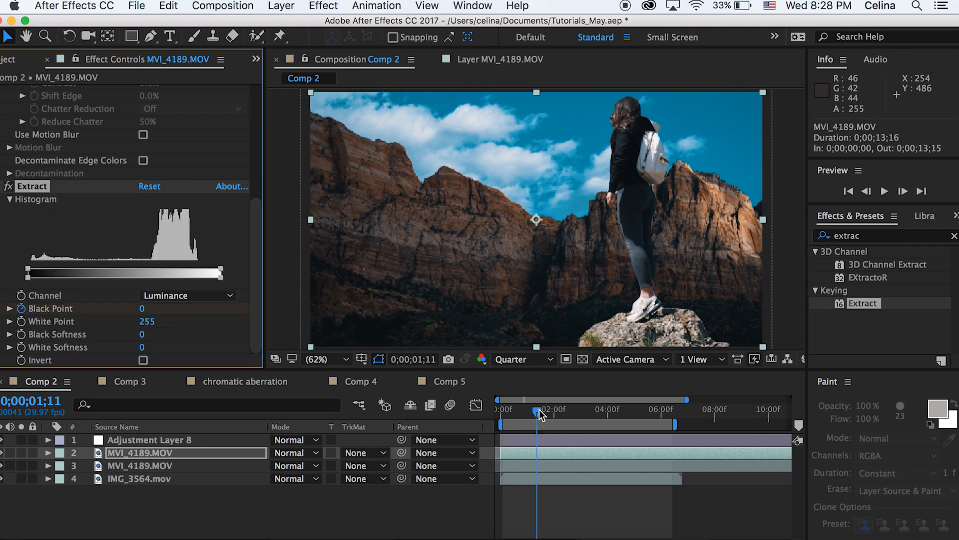
left_click_drag(537, 412, 546, 411)
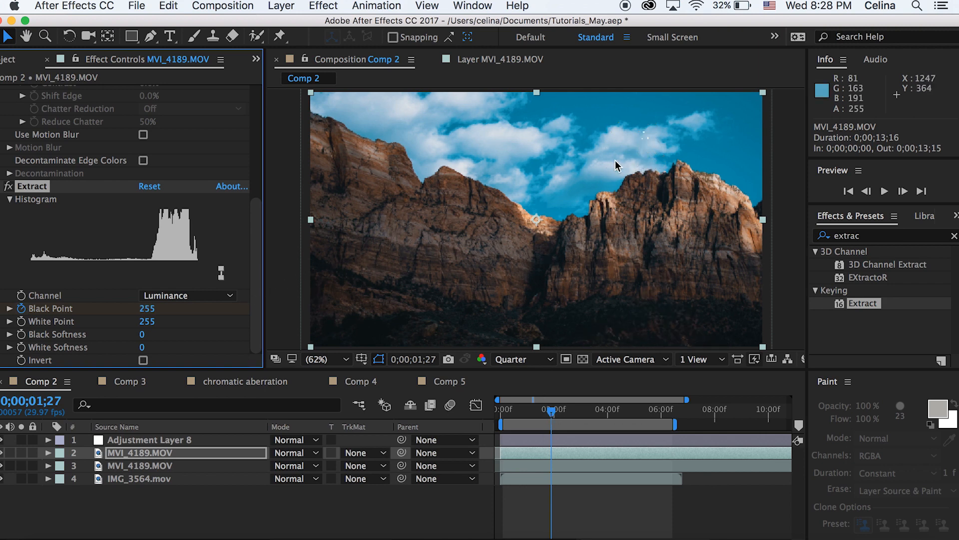
mouse_move(556, 463)
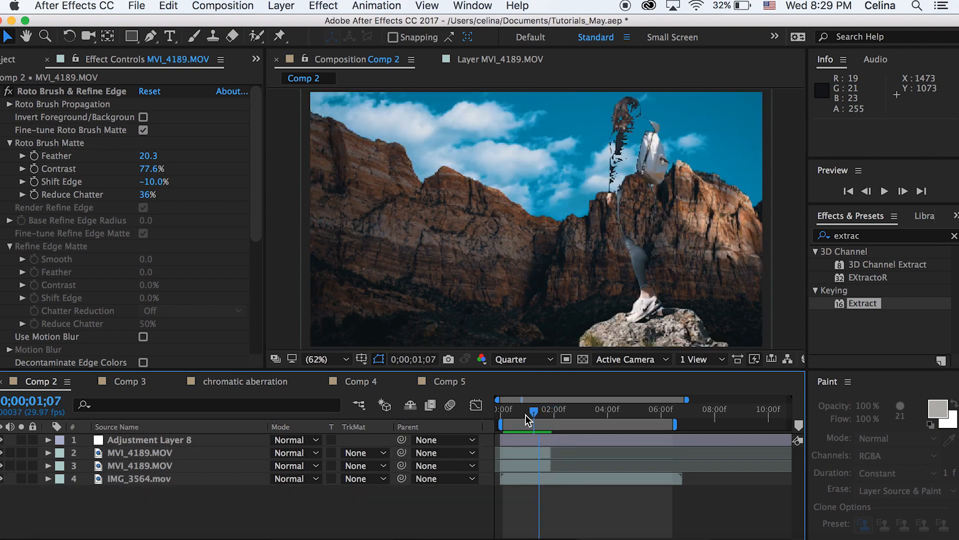
left_click(884, 191)
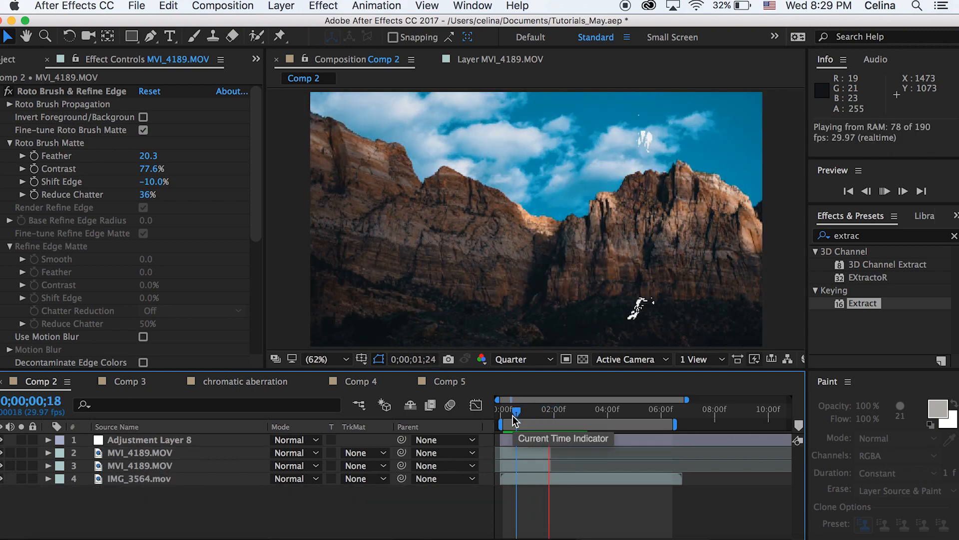